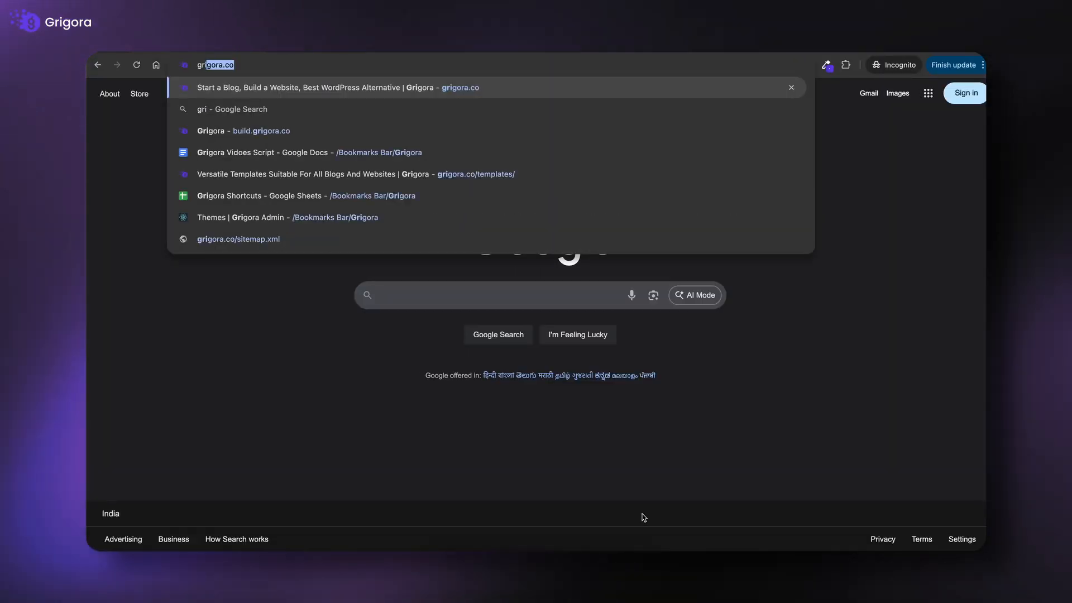
- Register a new Grigora account through email sign-up and submit the verification code
left_click(334, 87)
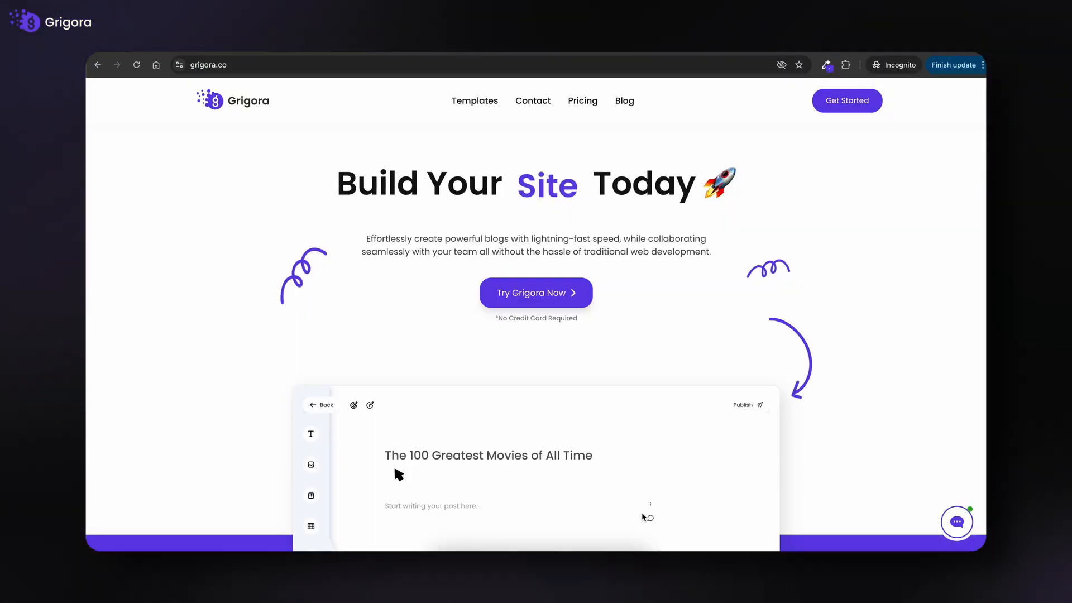
left_click(846, 100)
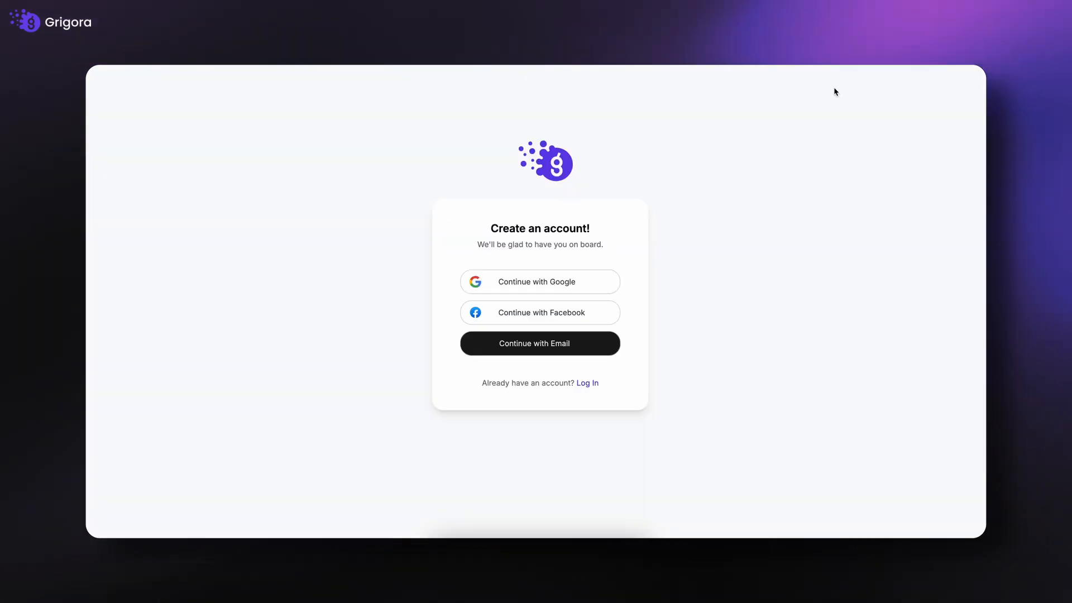
mouse_move(597, 281)
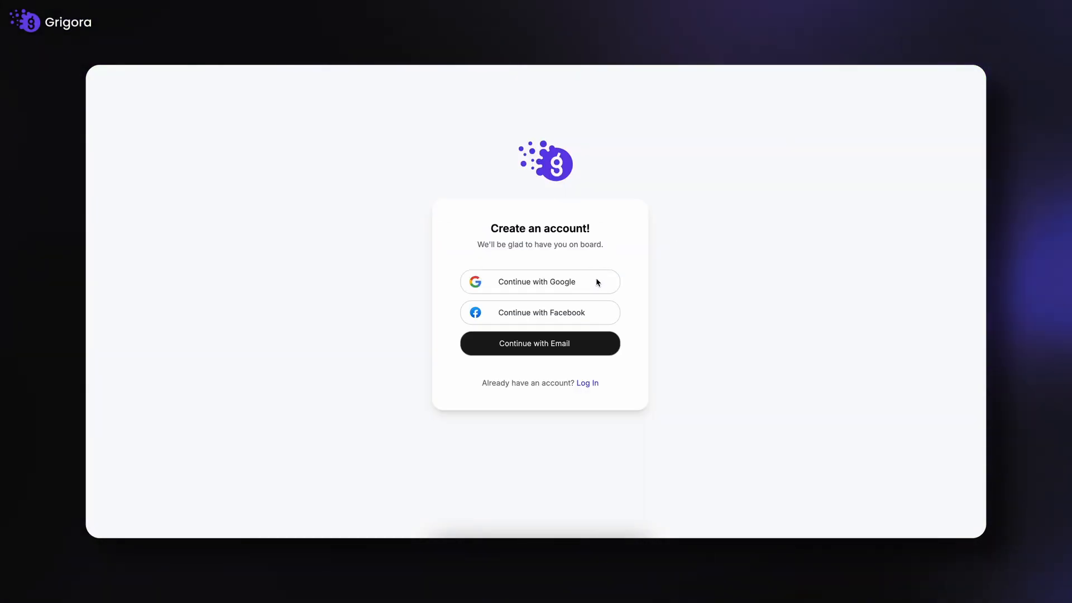
left_click(539, 343)
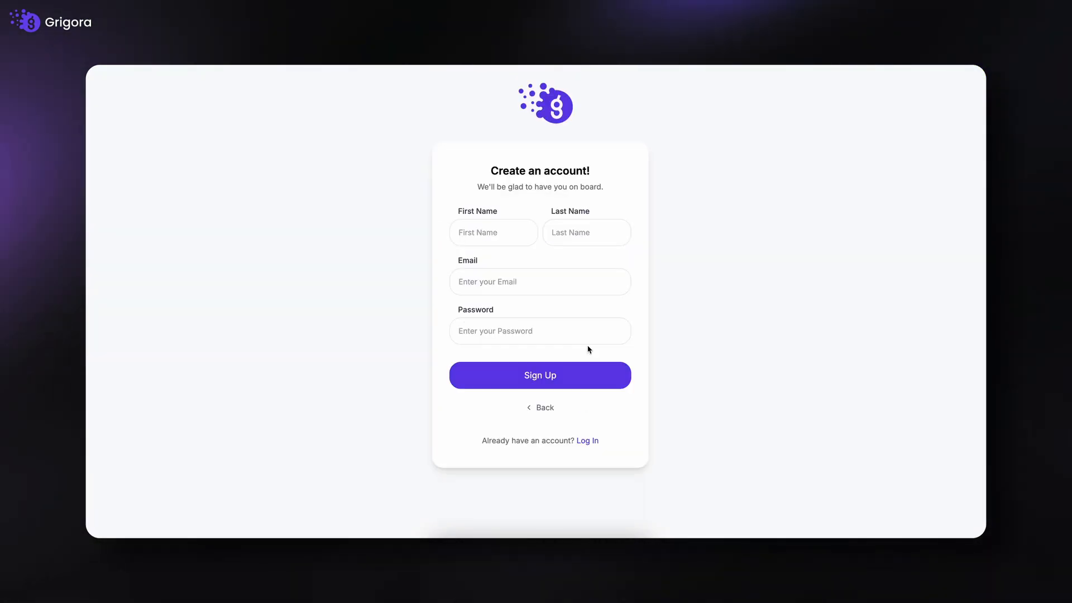
left_click(539, 375)
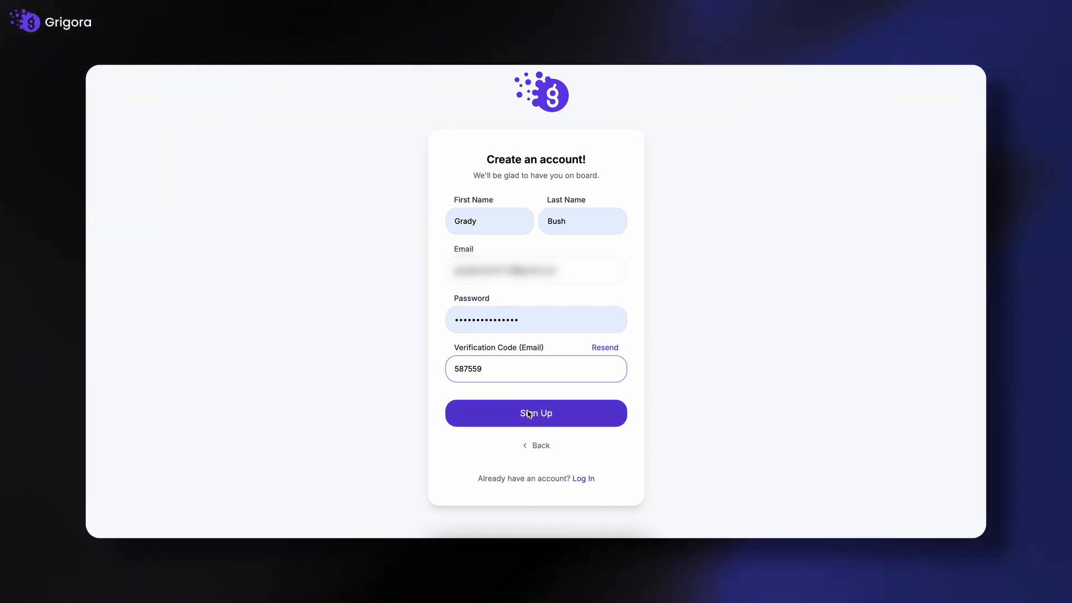
left_click(536, 414)
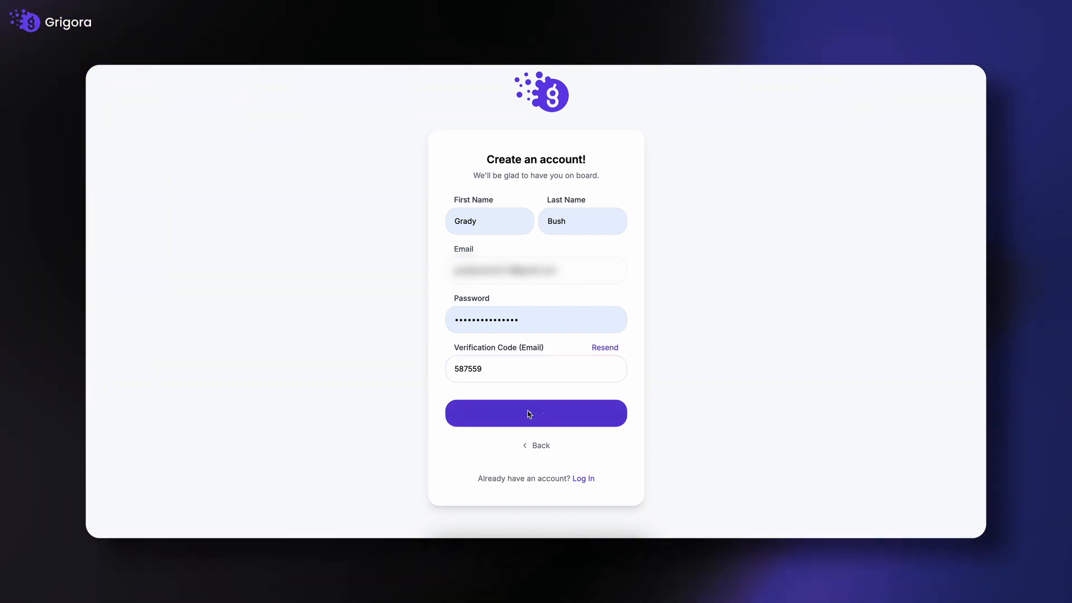
left_click(536, 412)
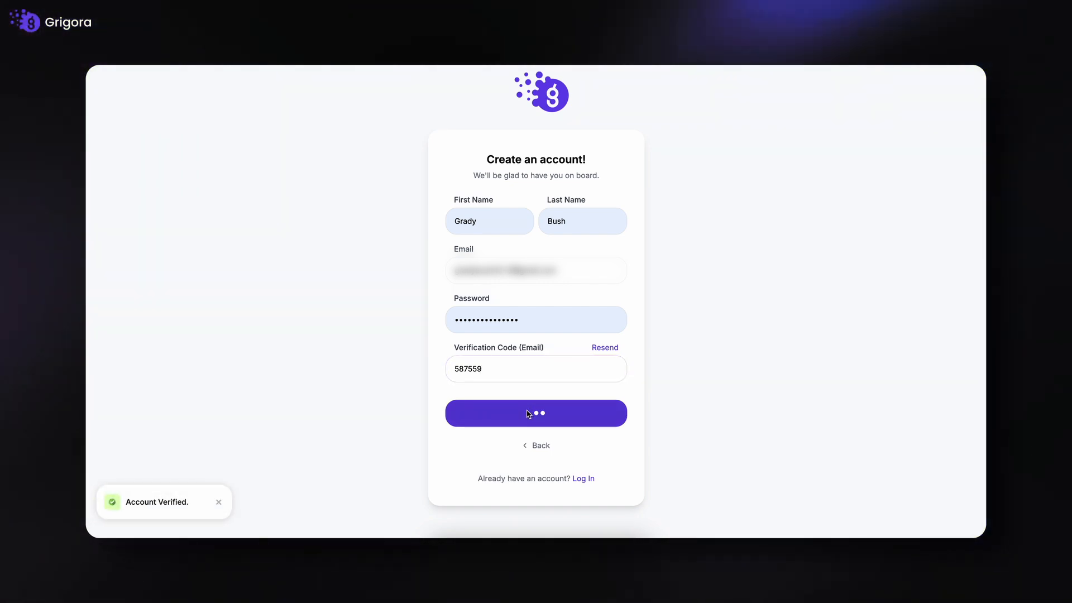
- Name the website 'Grigora Tutorial' and pick the Course template under Education
left_click(535, 412)
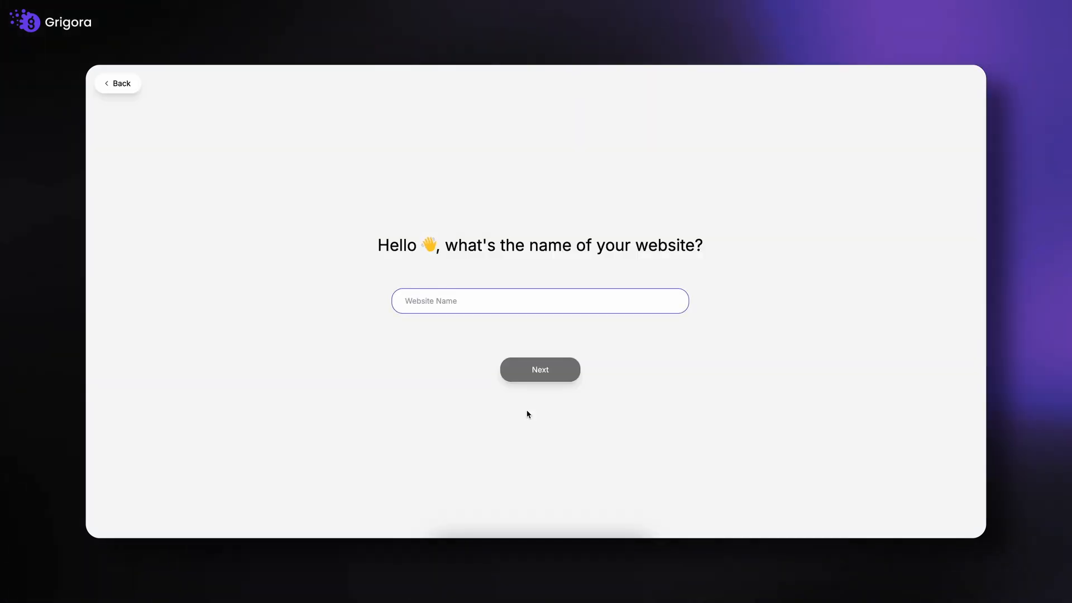
type("Grigora Tutorial")
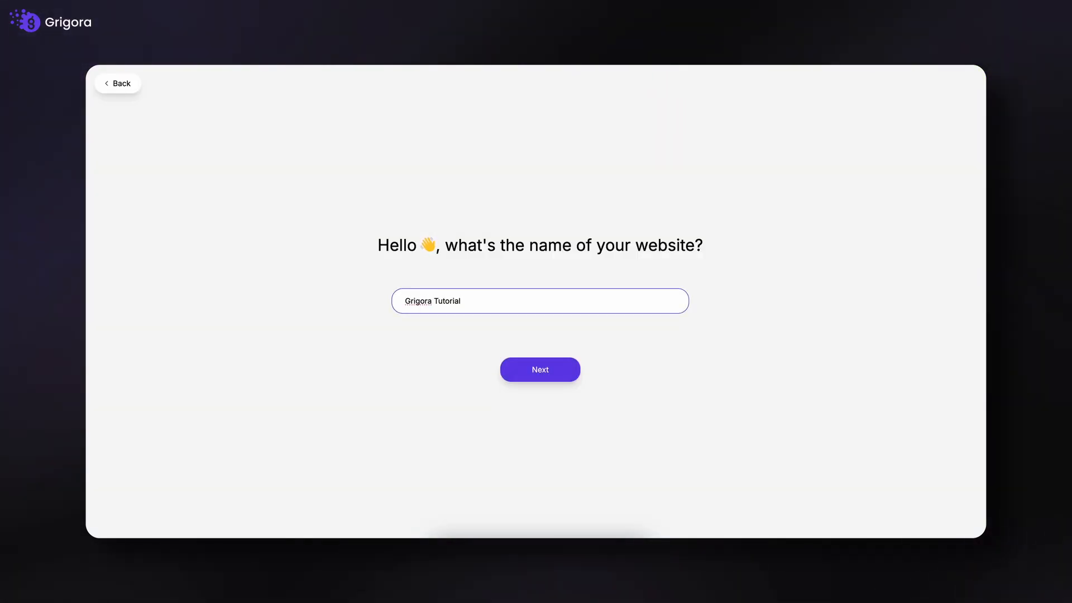
left_click(540, 369)
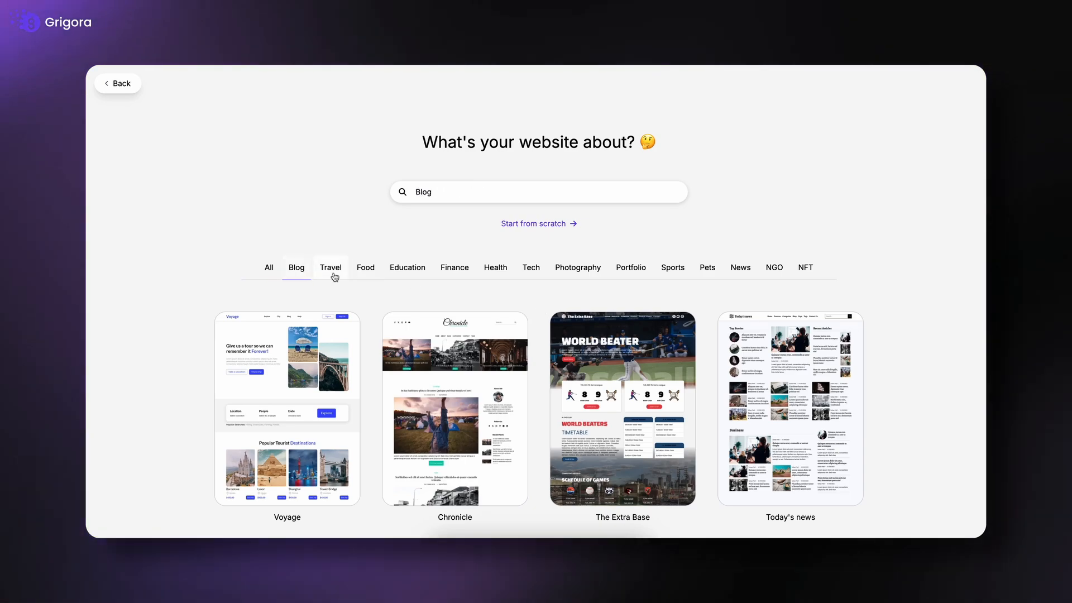
left_click(407, 268)
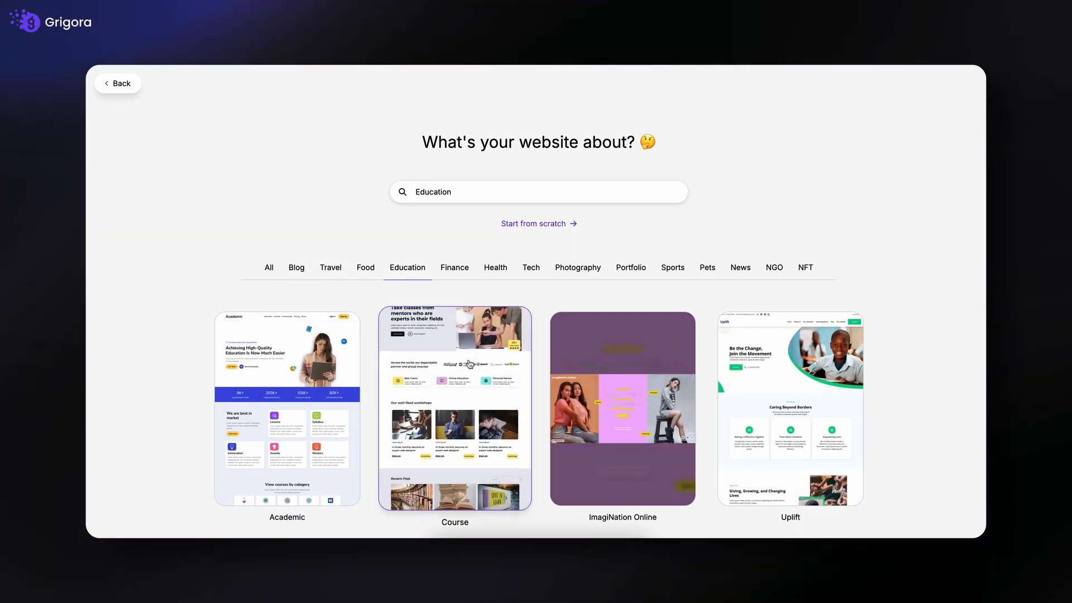
left_click(454, 408)
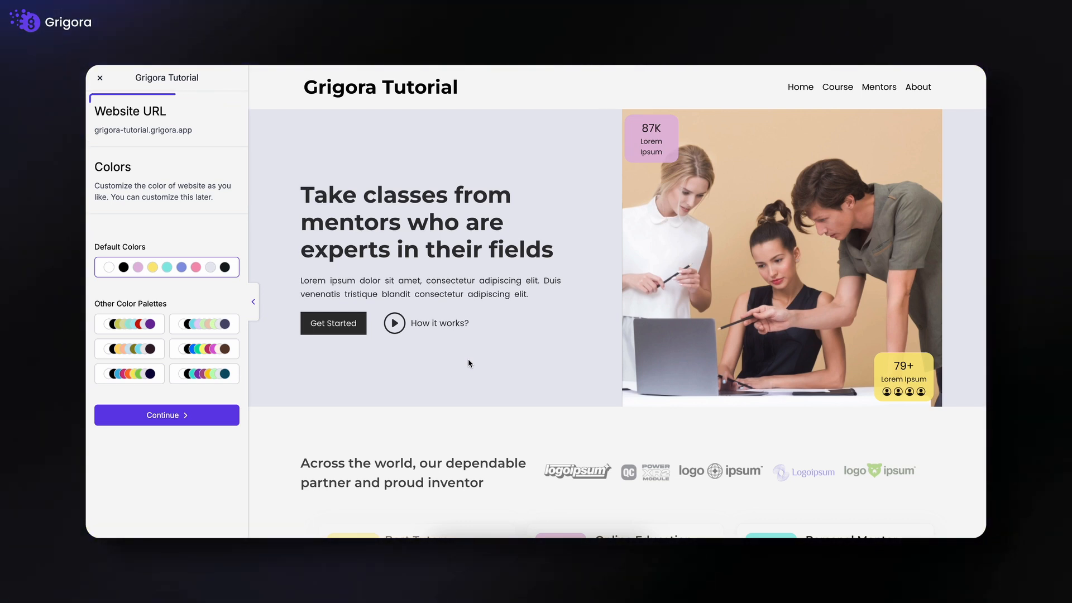
- Apply the pink-and-blue accent palette and the Source Sans Pro / Quattrocento font pairing
left_click(167, 120)
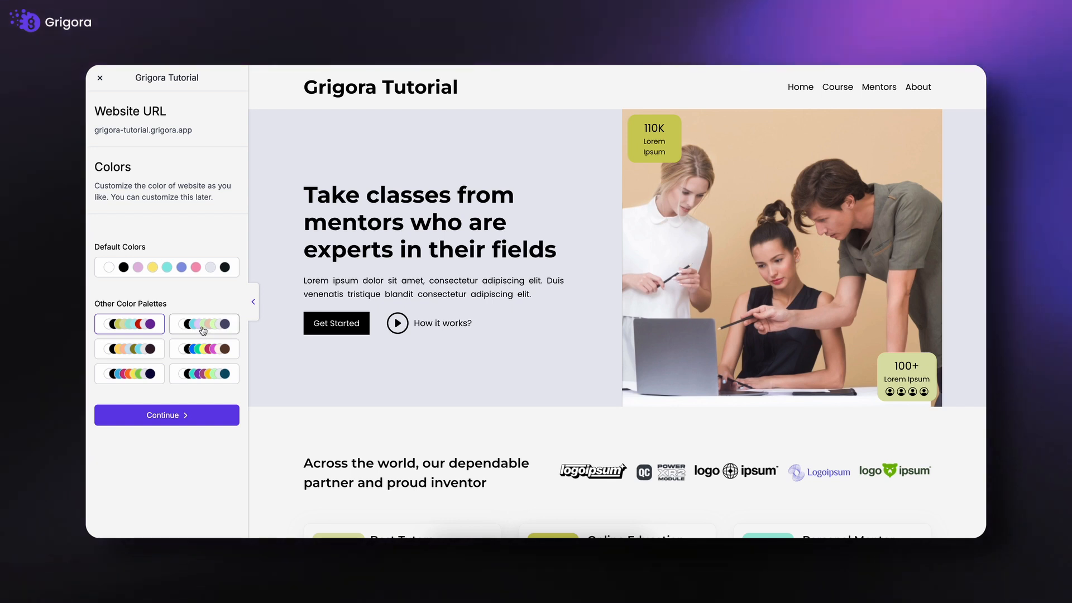
left_click(203, 348)
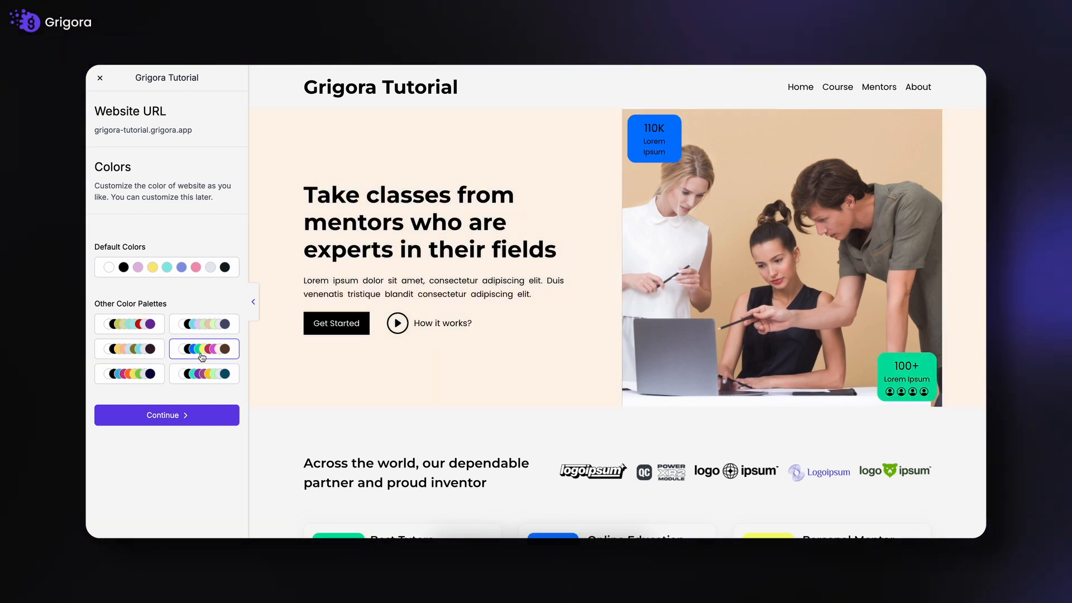
left_click(128, 373)
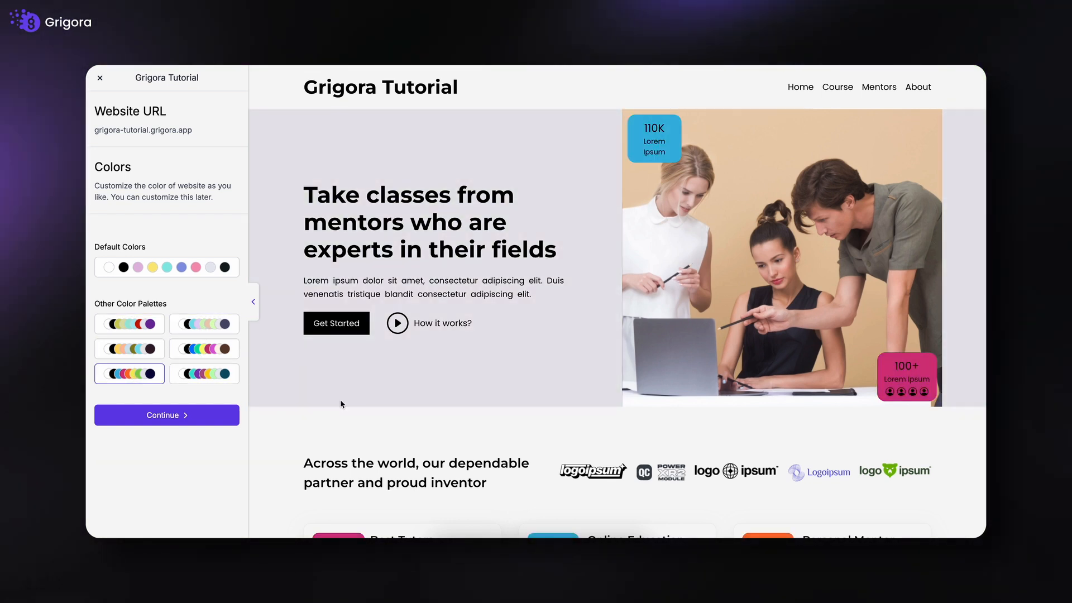
left_click(167, 415)
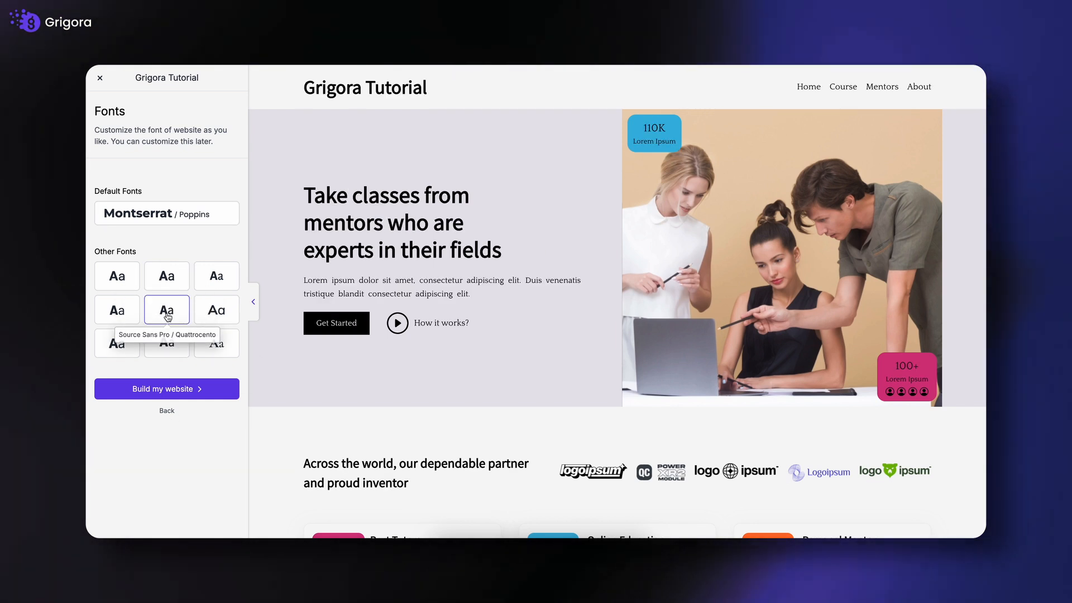
left_click(166, 389)
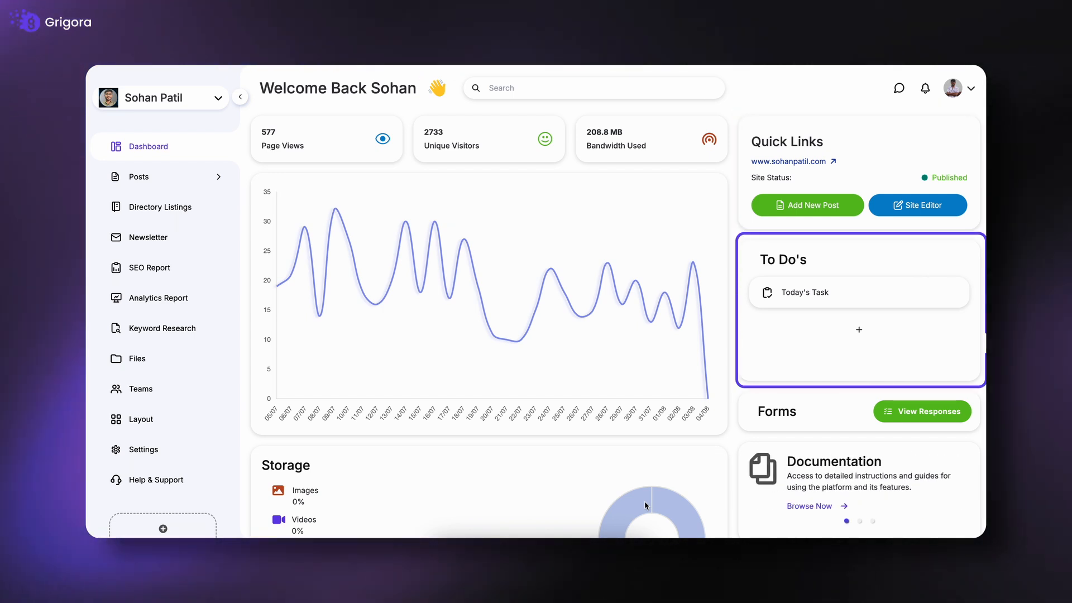
- Visit the empty Posts, Directory Listings and Newsletter sections, opening and closing the add-subscriber form
scroll("down", 3)
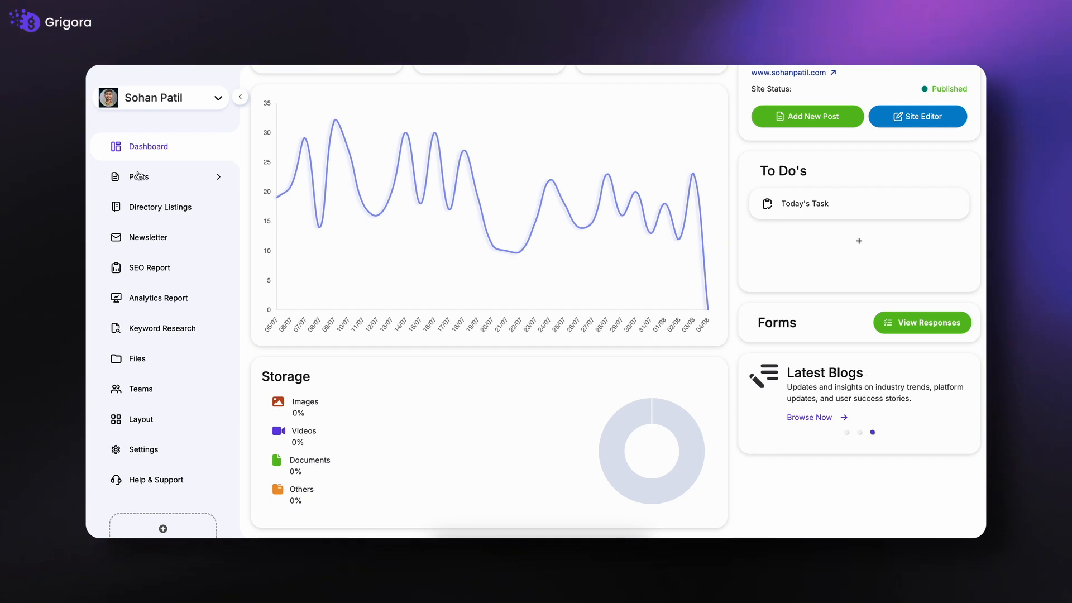
left_click(139, 176)
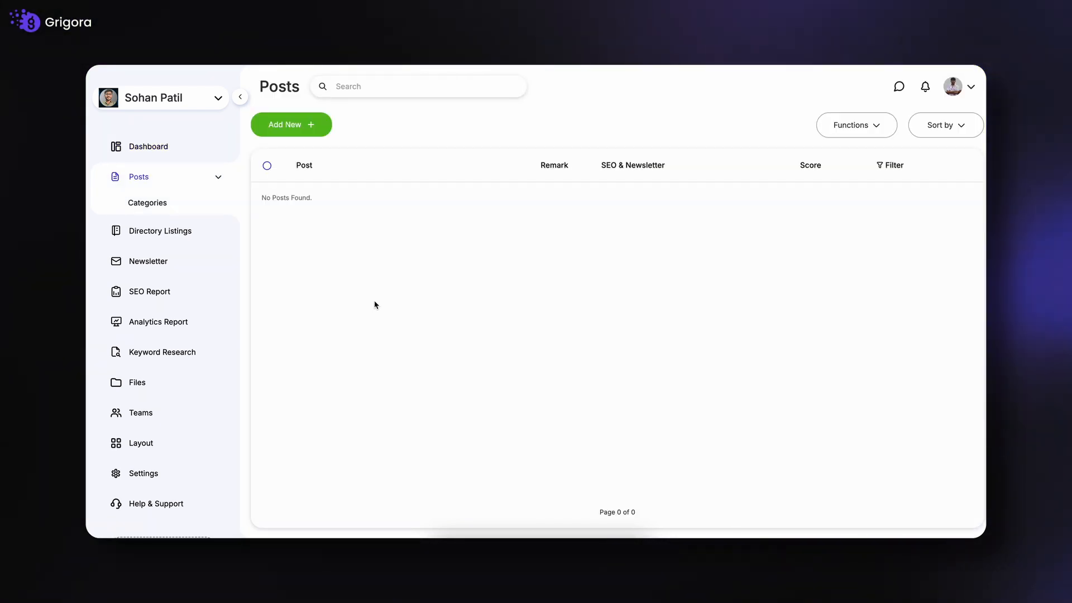
mouse_move(397, 336)
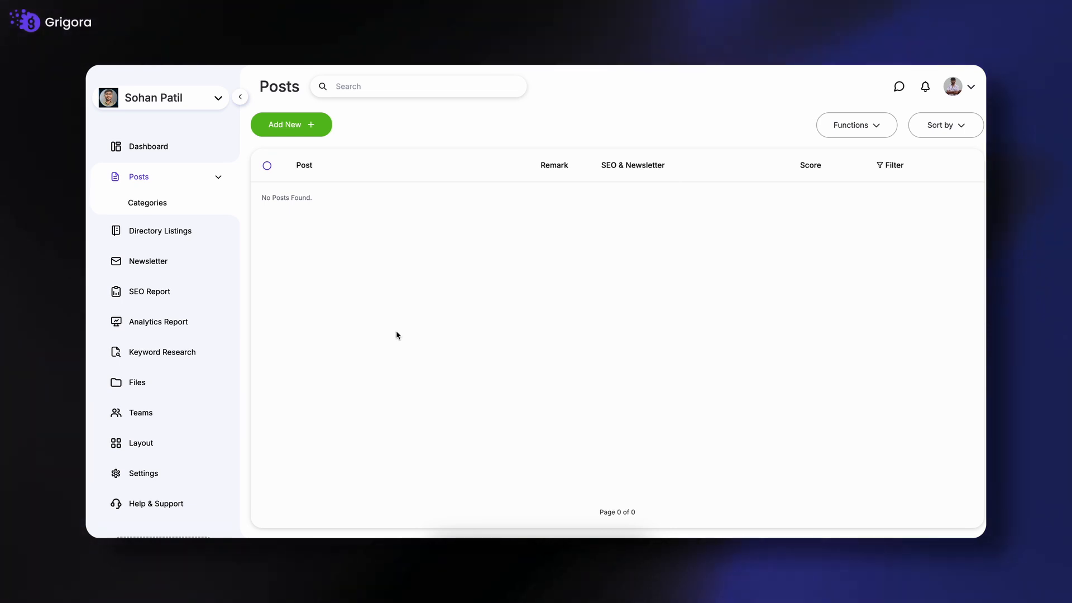
left_click(160, 231)
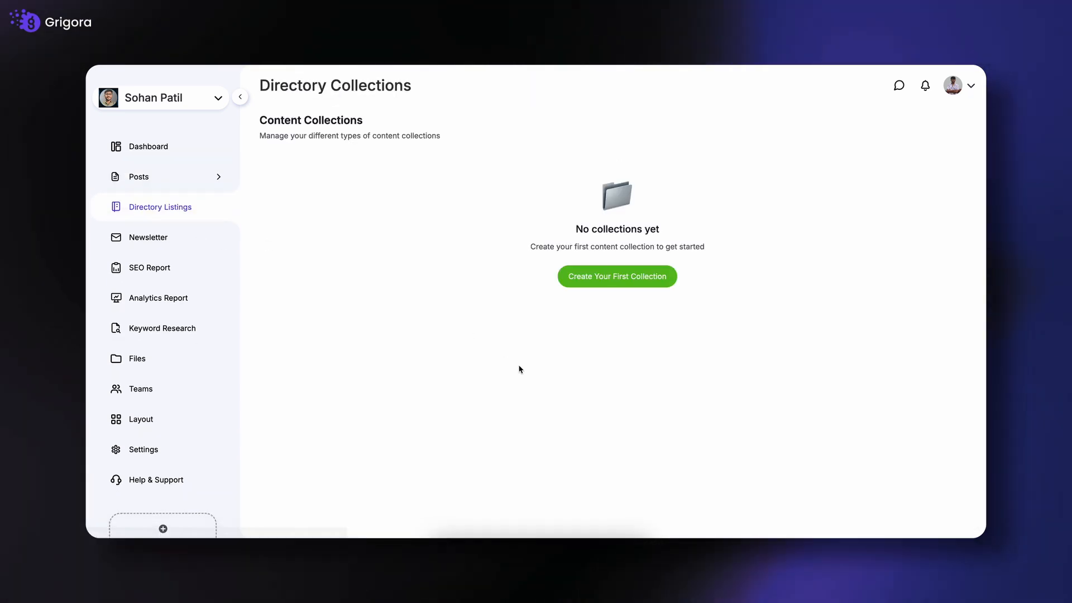
left_click(615, 276)
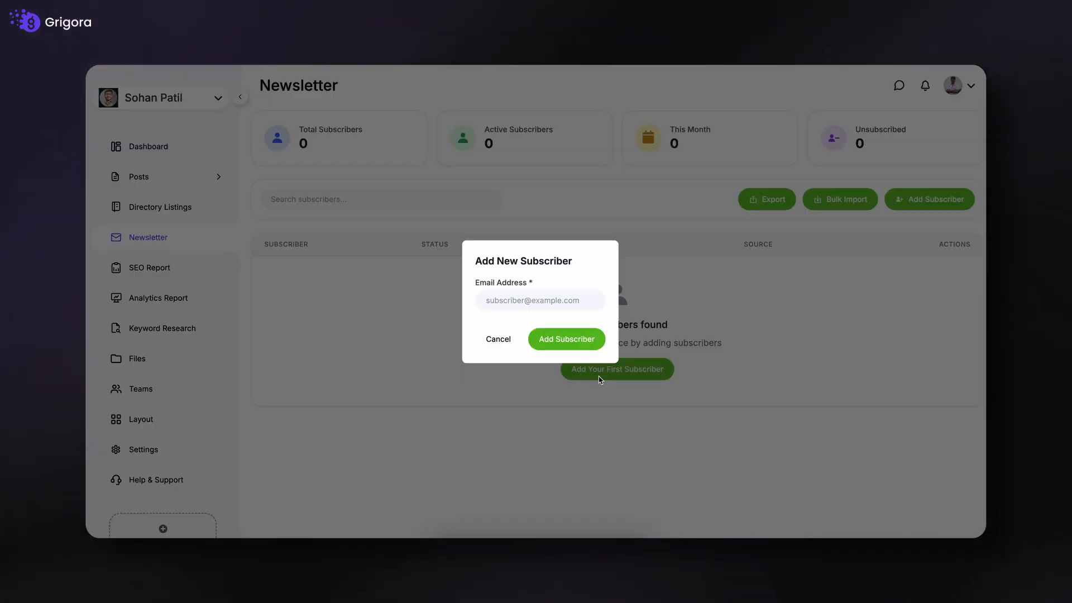
left_click(498, 339)
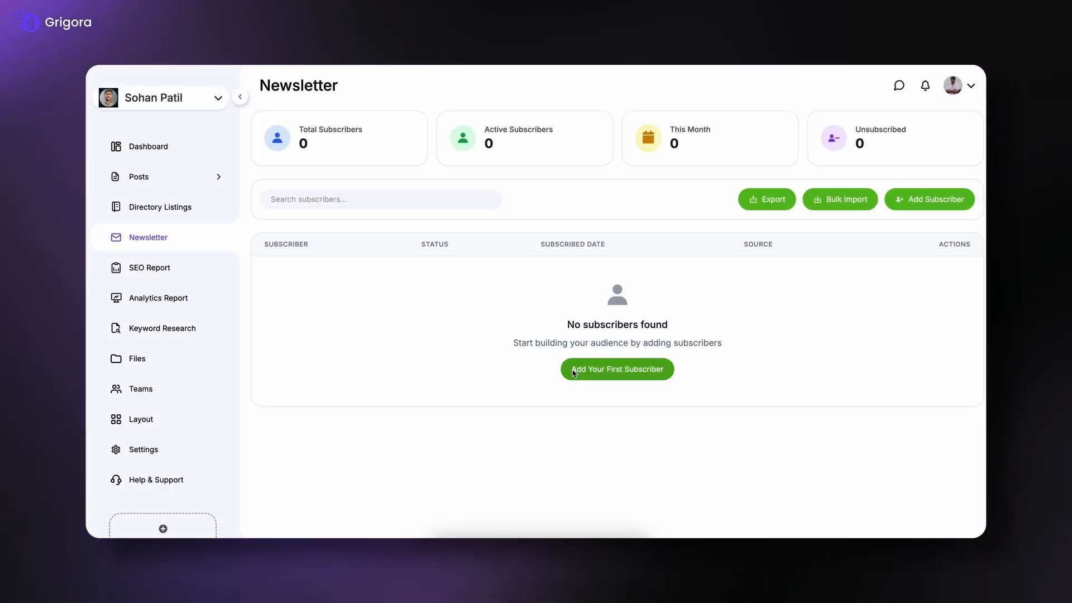
mouse_move(199, 273)
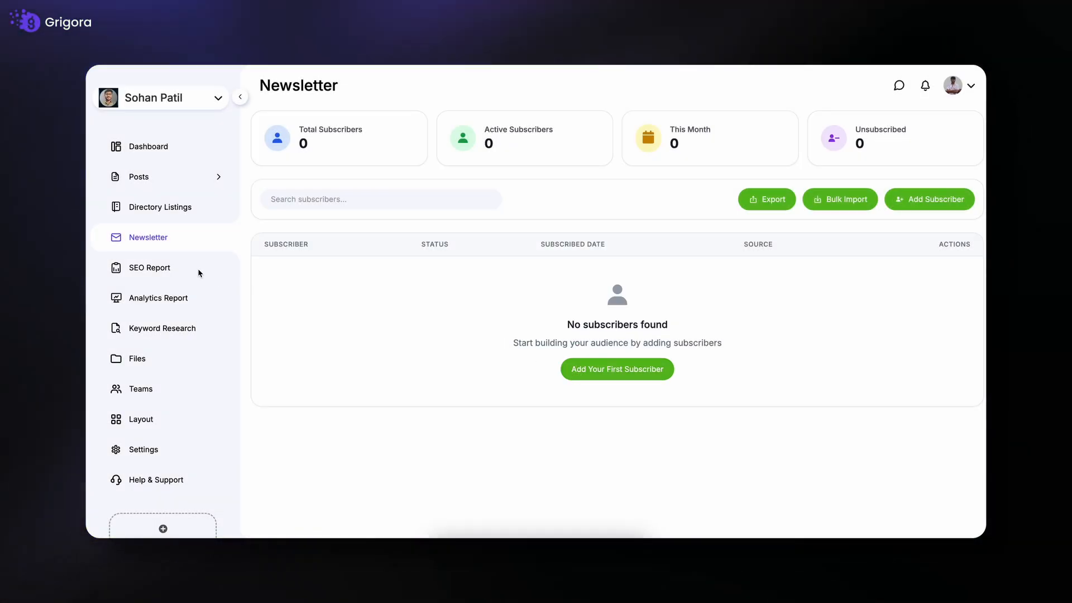
- Cancel the SEO Report and Analytics Report Google connection prompts, then show Keyword Research
left_click(149, 267)
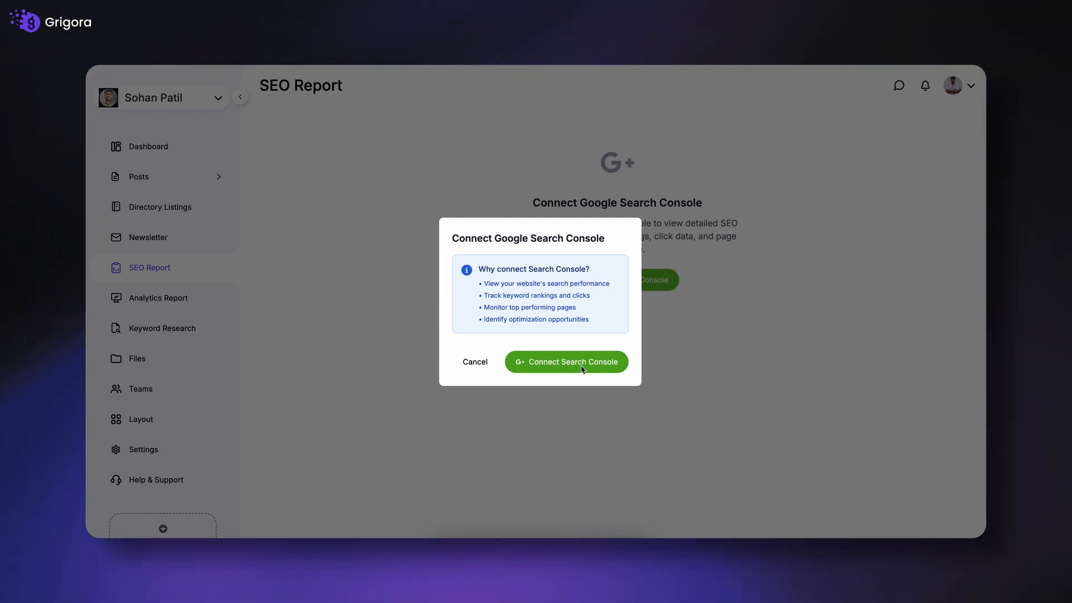
left_click(475, 362)
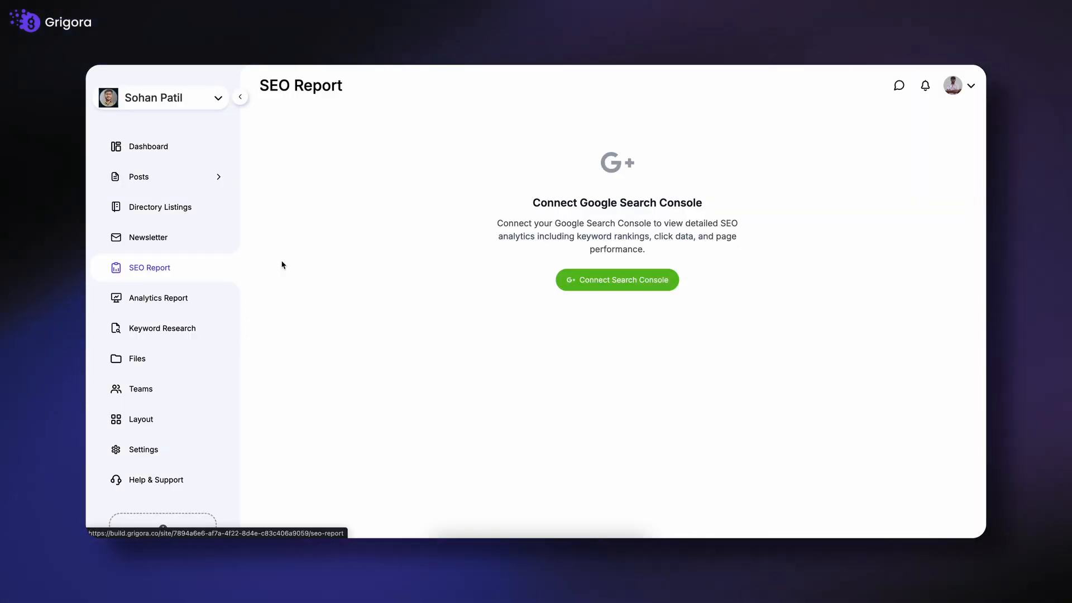
left_click(158, 297)
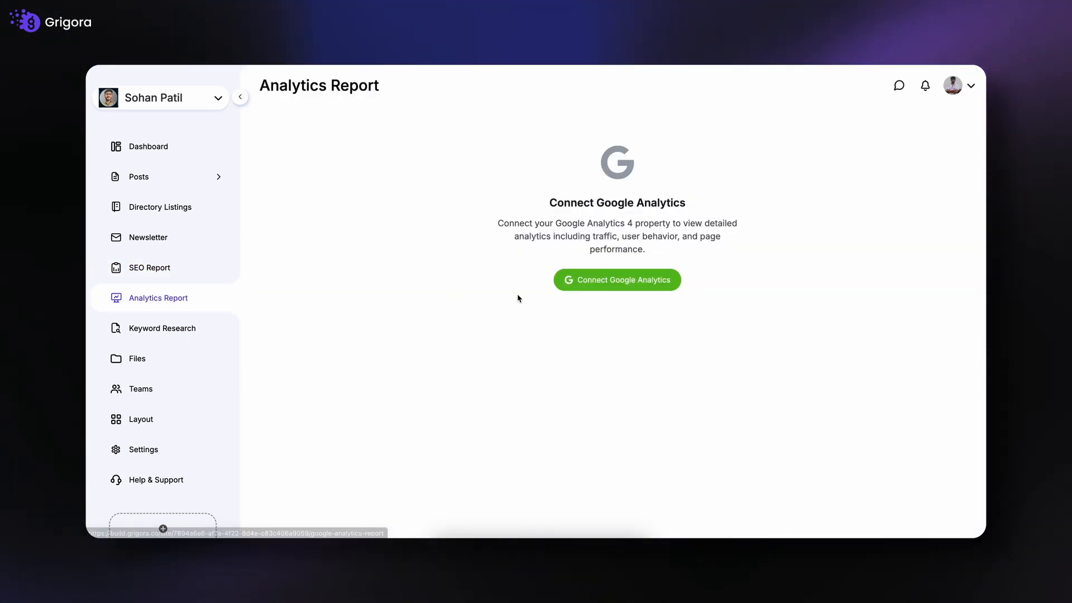
left_click(616, 280)
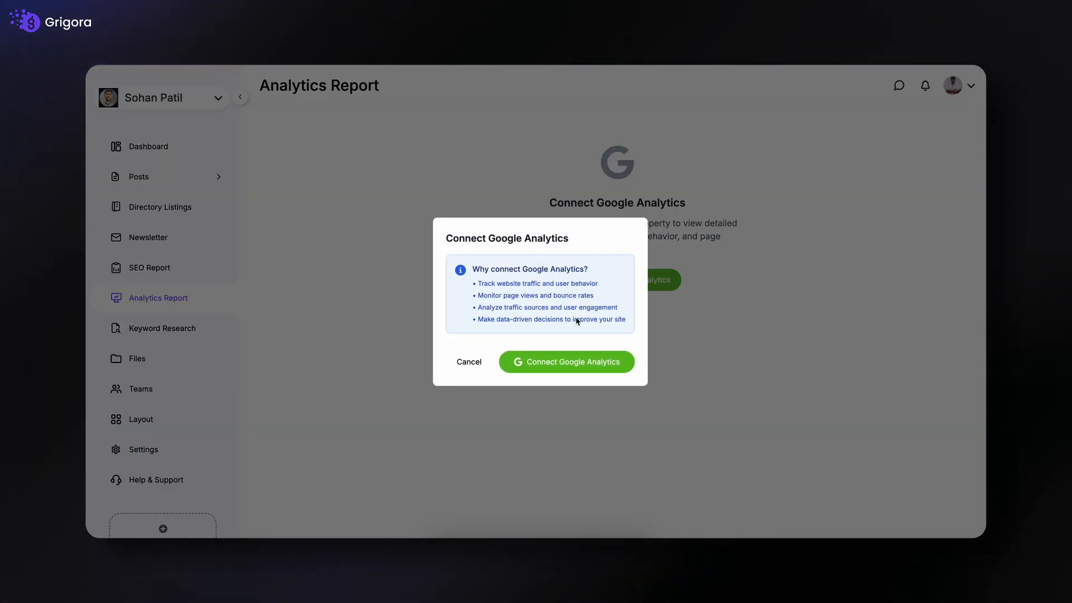
mouse_move(566, 362)
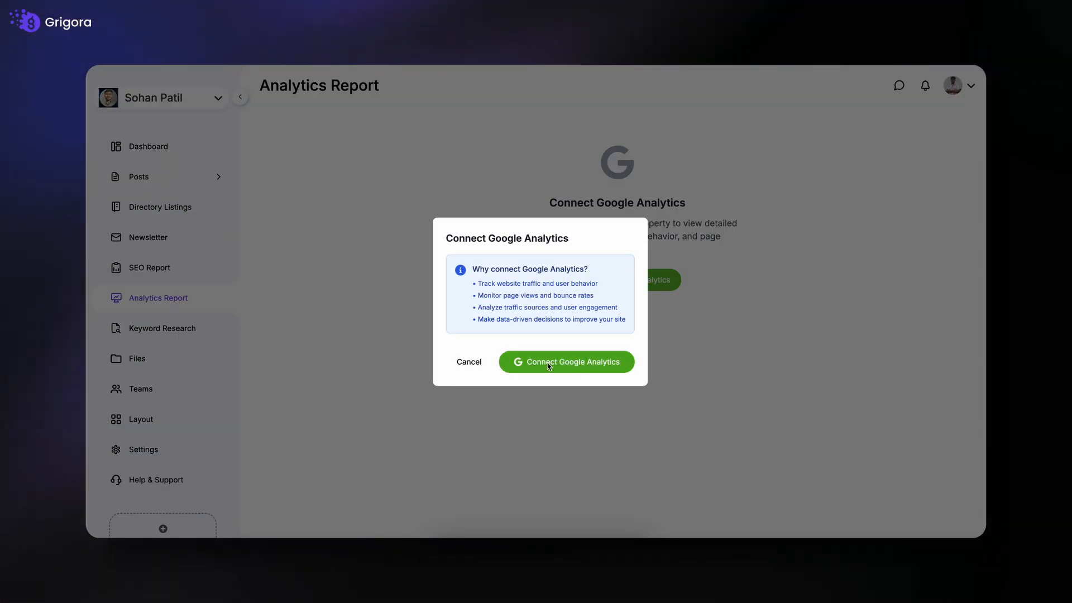
left_click(468, 362)
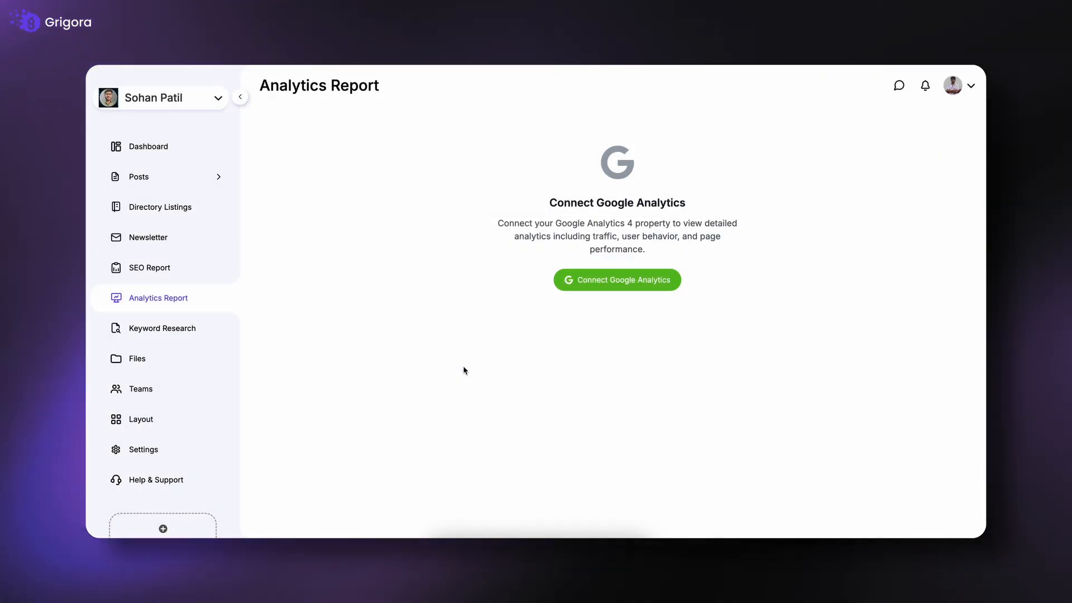
left_click(162, 328)
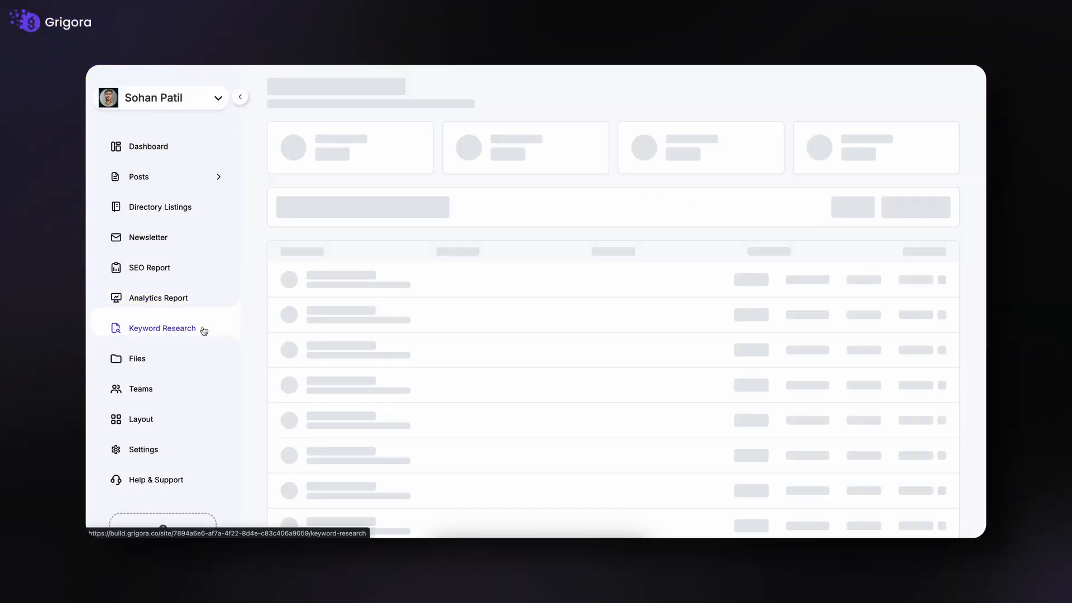
left_click(162, 329)
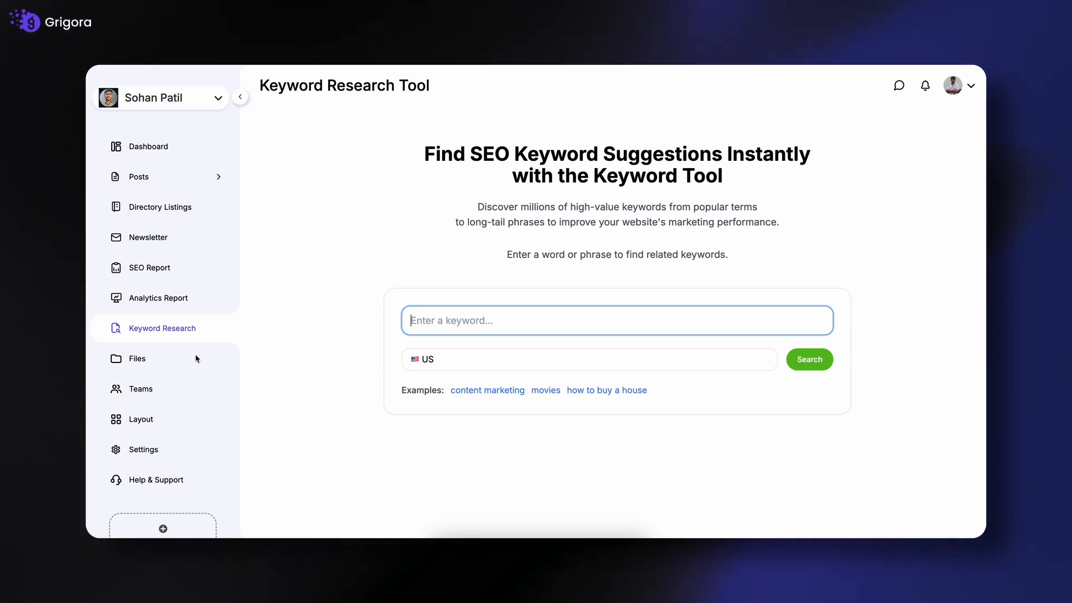
- View the Files section and the Teams access and Timeline views
left_click(137, 359)
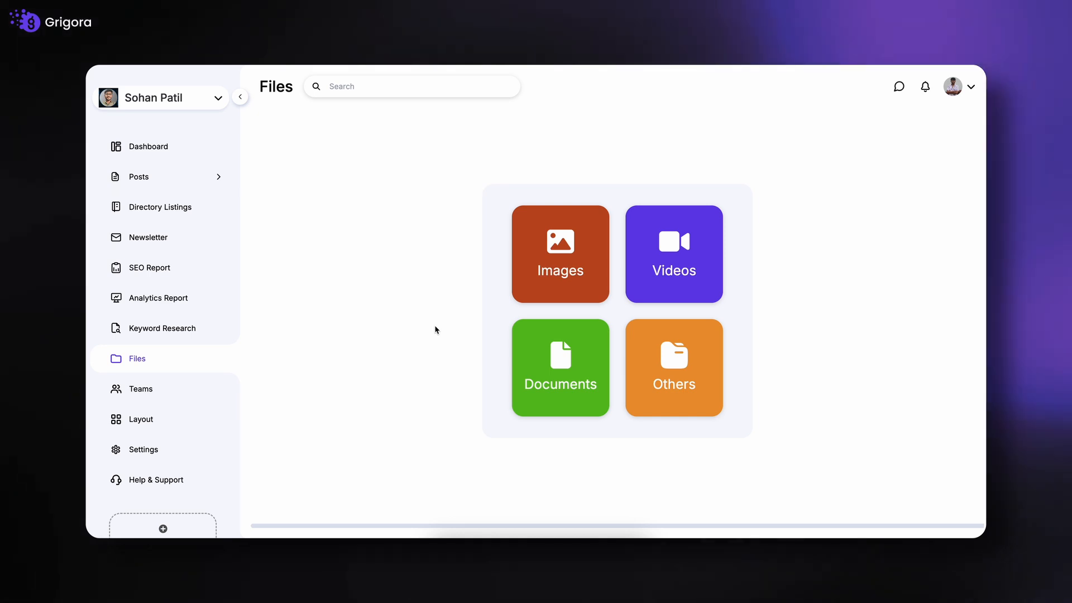
left_click(140, 388)
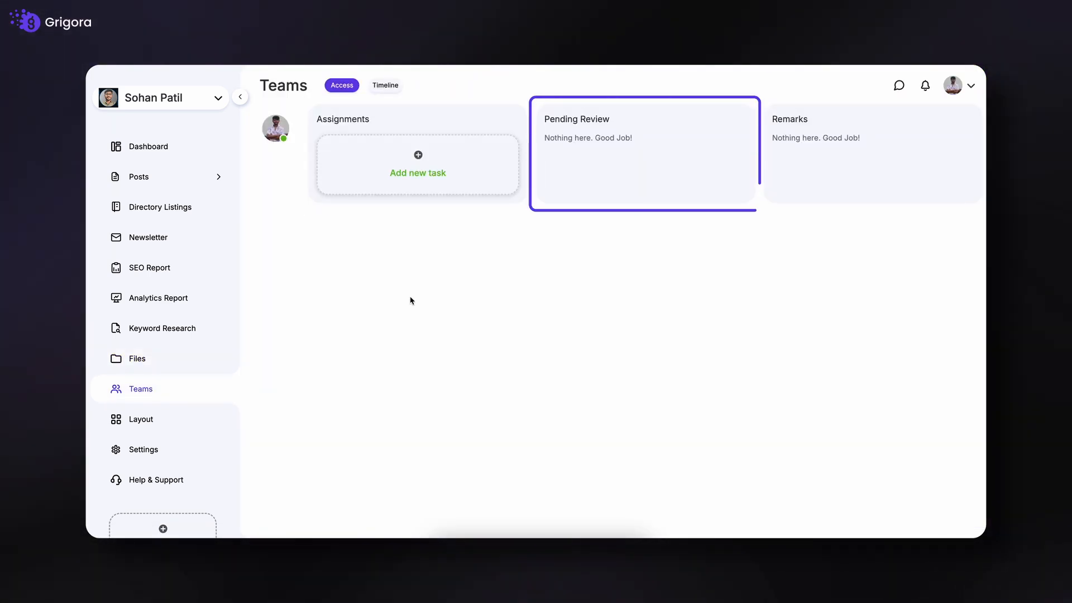
left_click(384, 85)
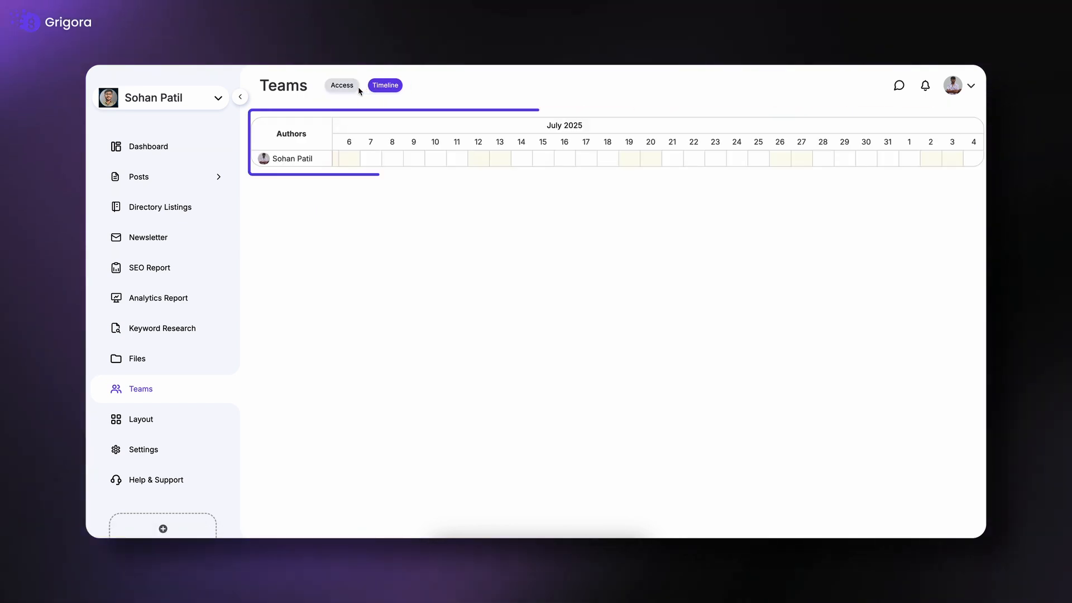
- Browse the Change Website Layout gallery, then bring up General Settings
left_click(140, 419)
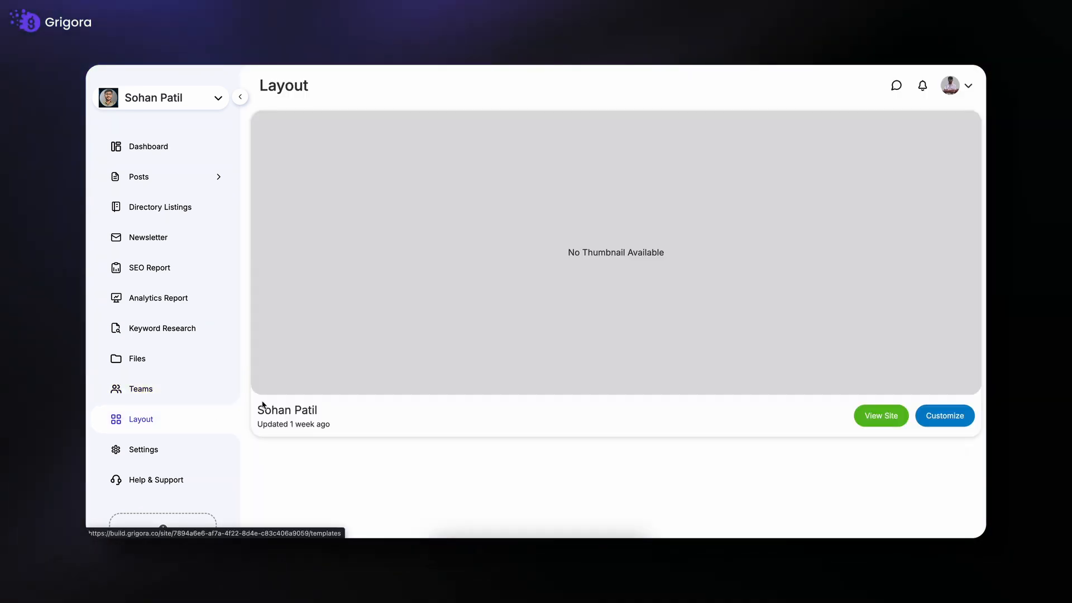
scroll("down", 3)
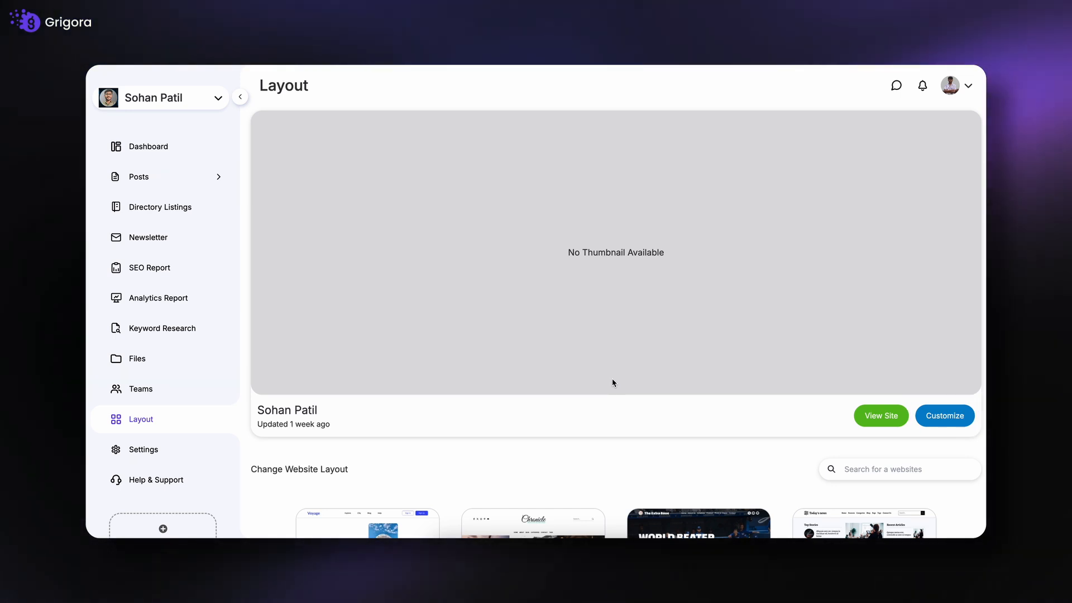
scroll("down", 3)
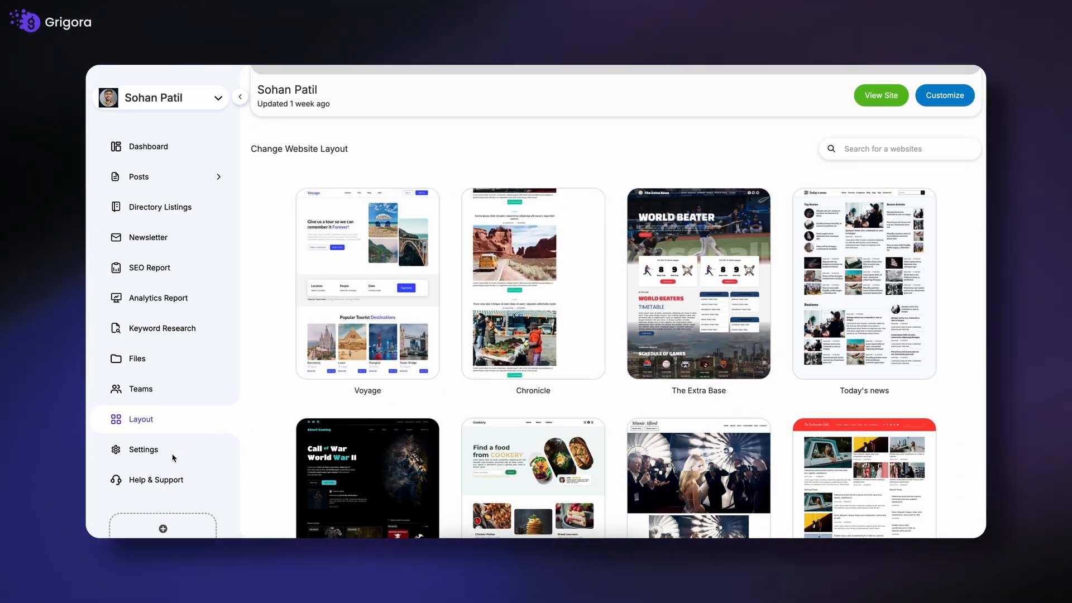
left_click(142, 449)
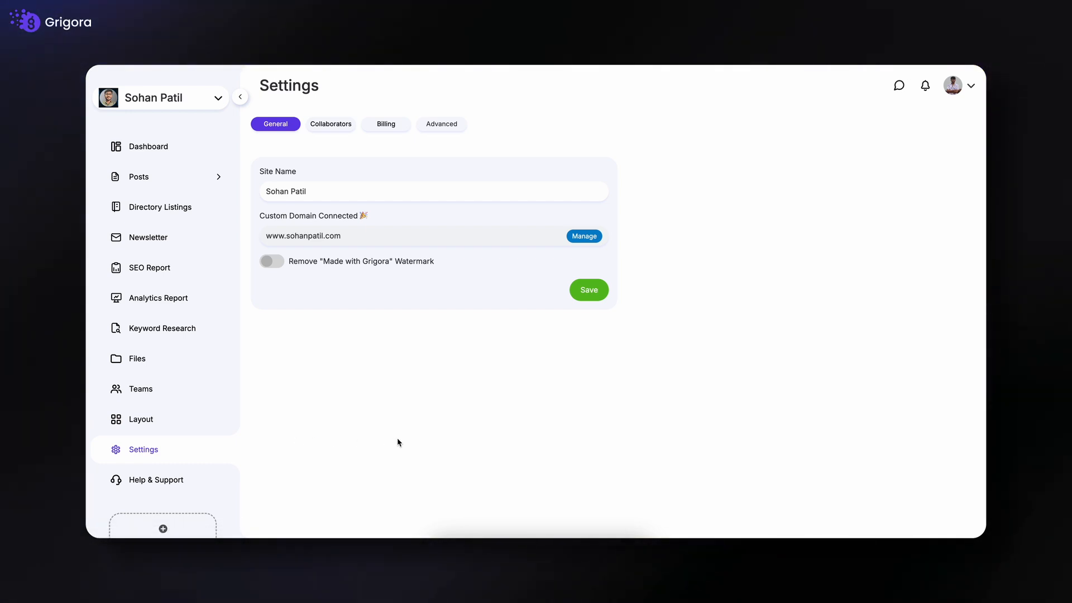
- Check the Collaborators and Billing tabs, then view the Bug and Feature Request support forms
left_click(330, 124)
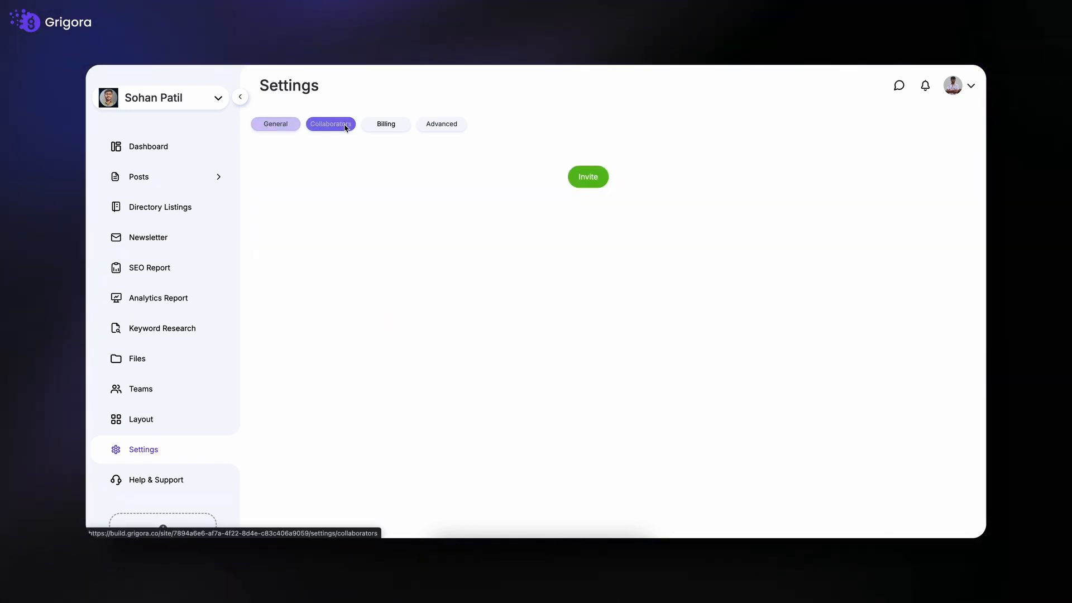
left_click(330, 124)
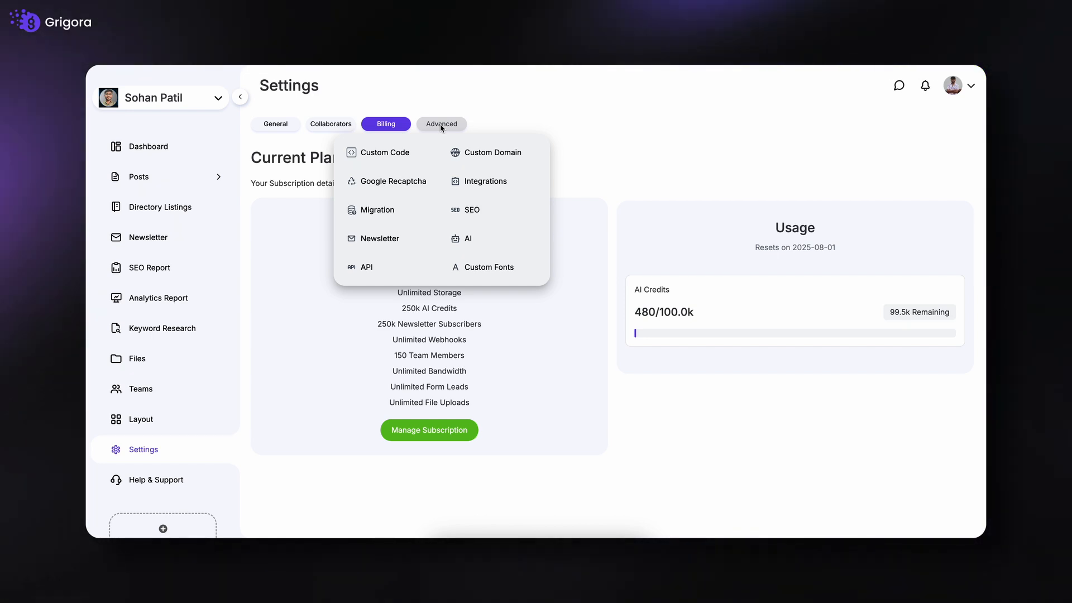
mouse_move(183, 500)
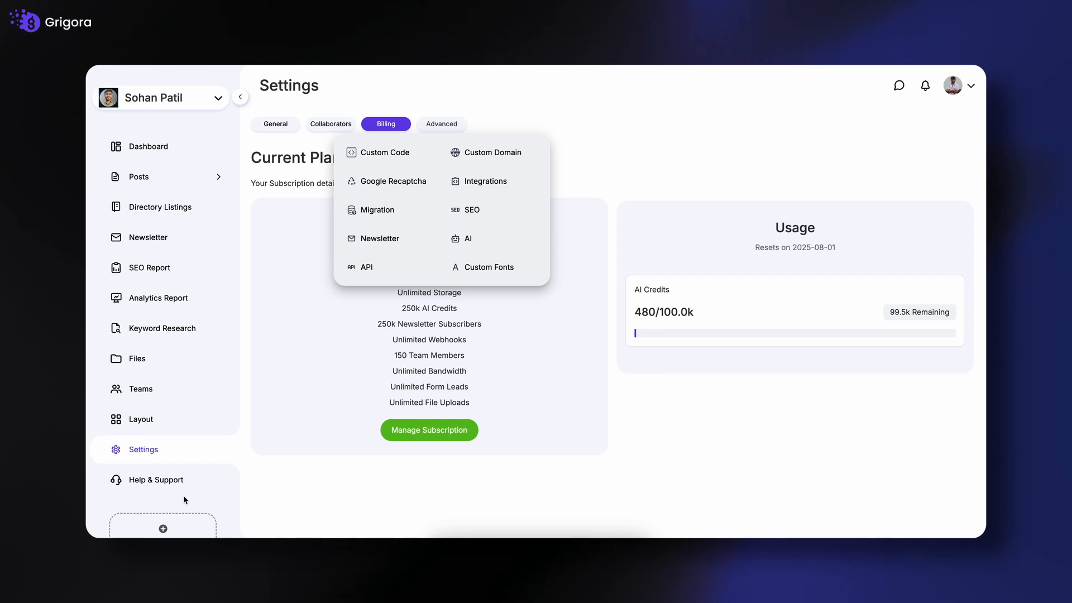
left_click(155, 479)
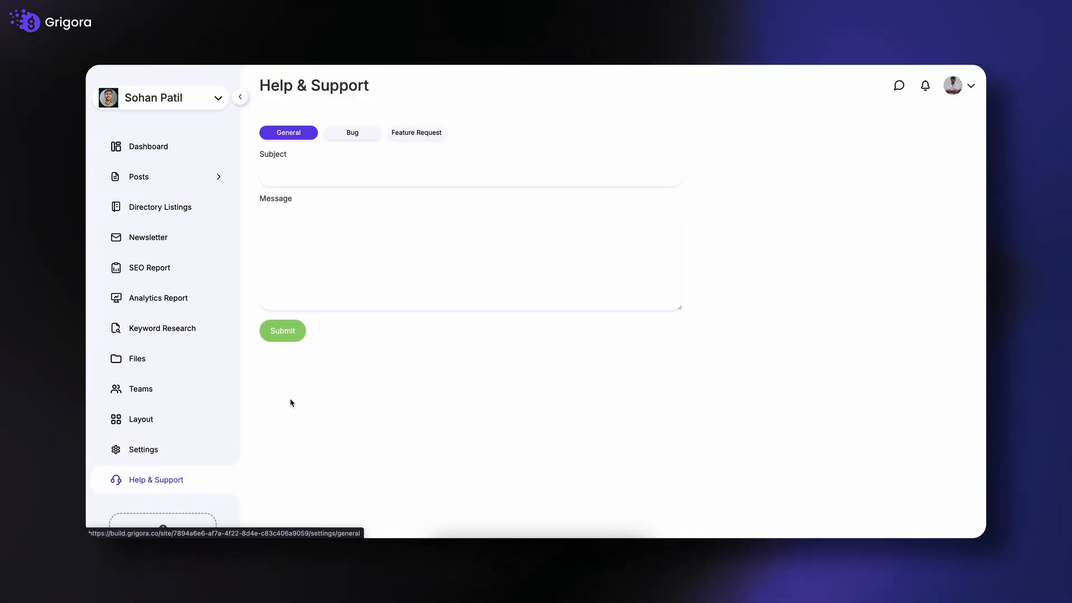
left_click(352, 131)
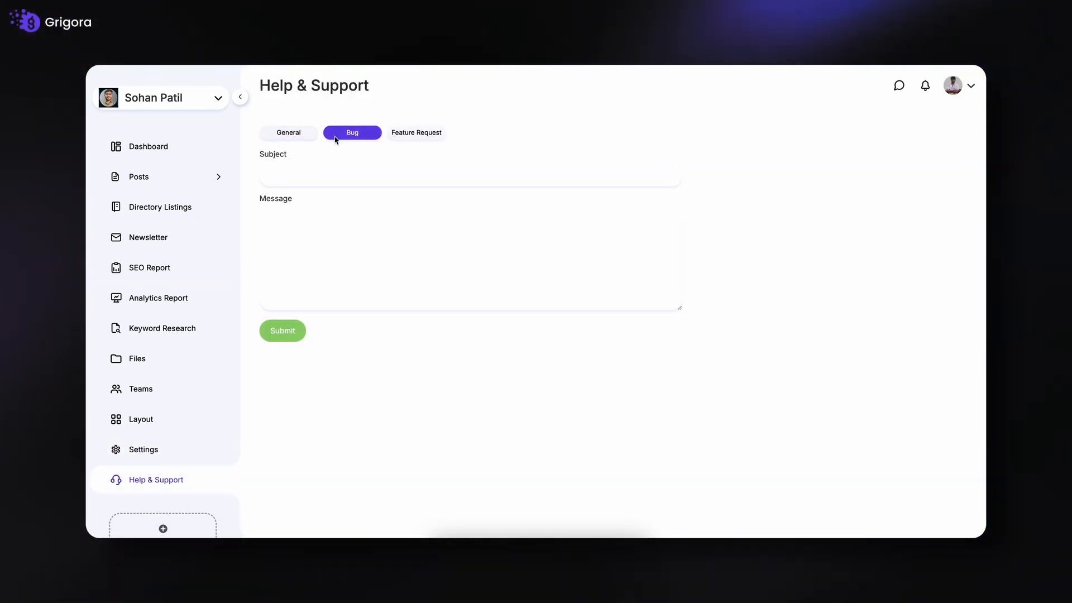
left_click(416, 132)
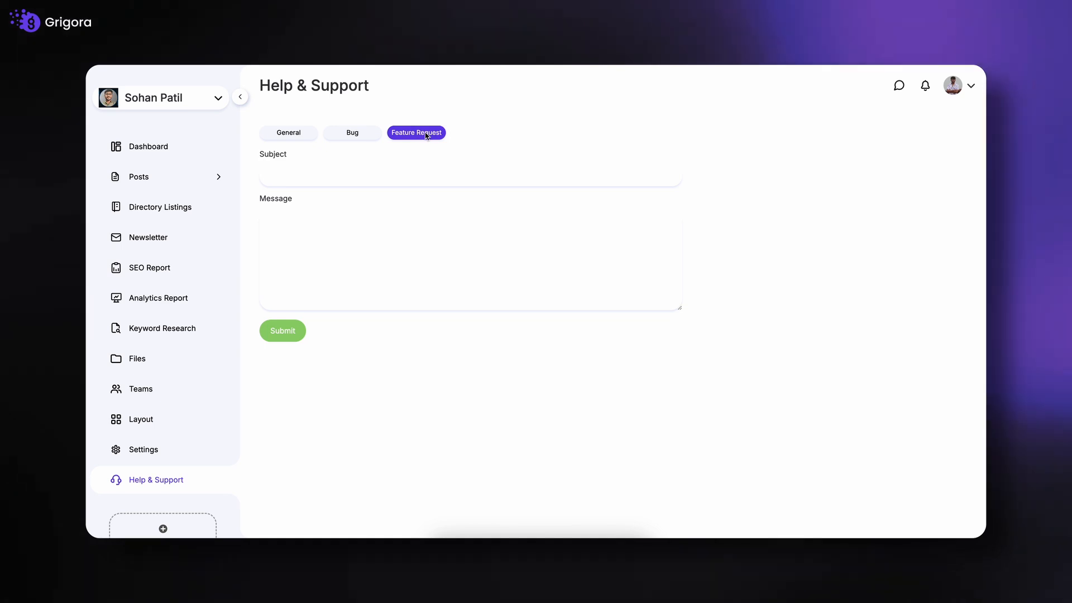